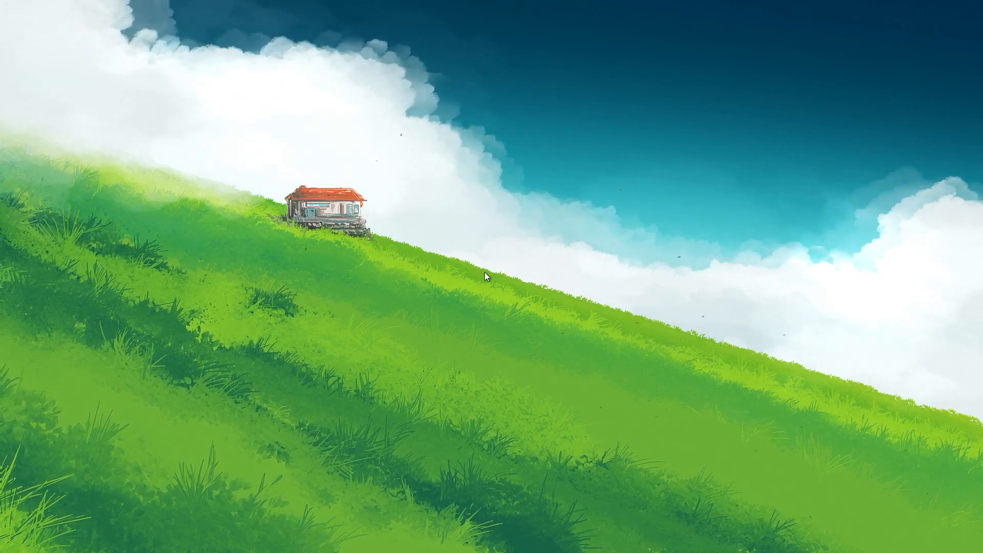
Launch Registry Editor via a Start search for regedit.
type("rege")
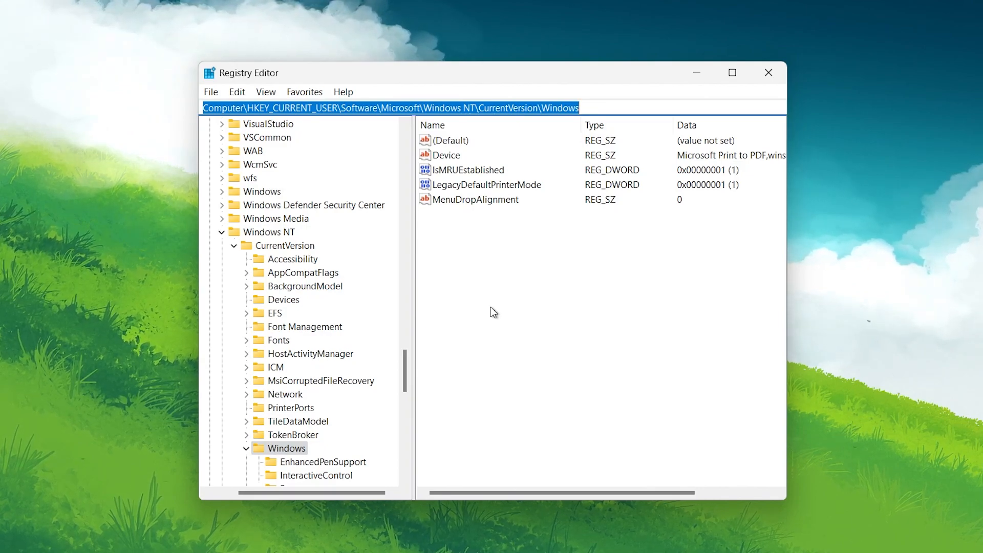
left_click(452, 140)
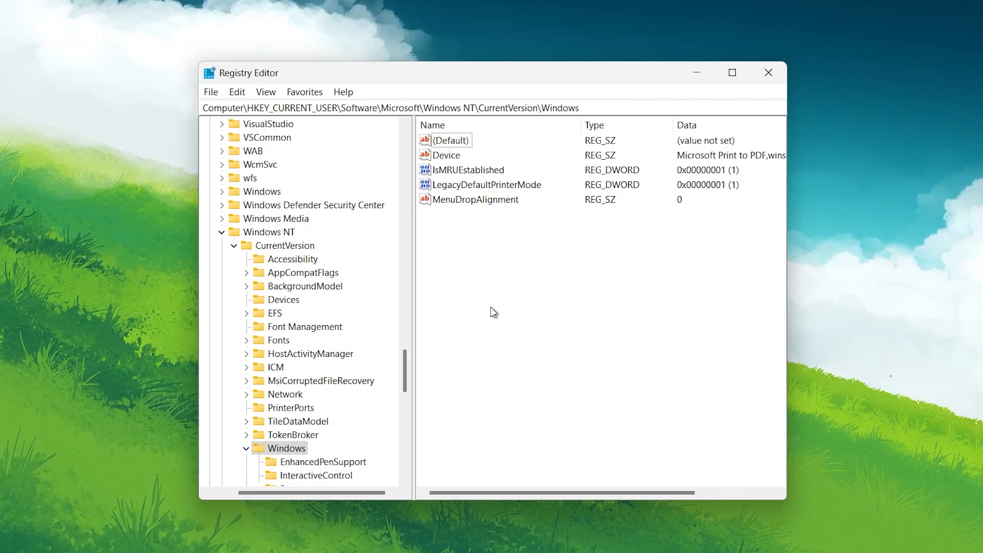
Reach the Windows key's Permissions dialog and begin adding a new account.
right_click(289, 449)
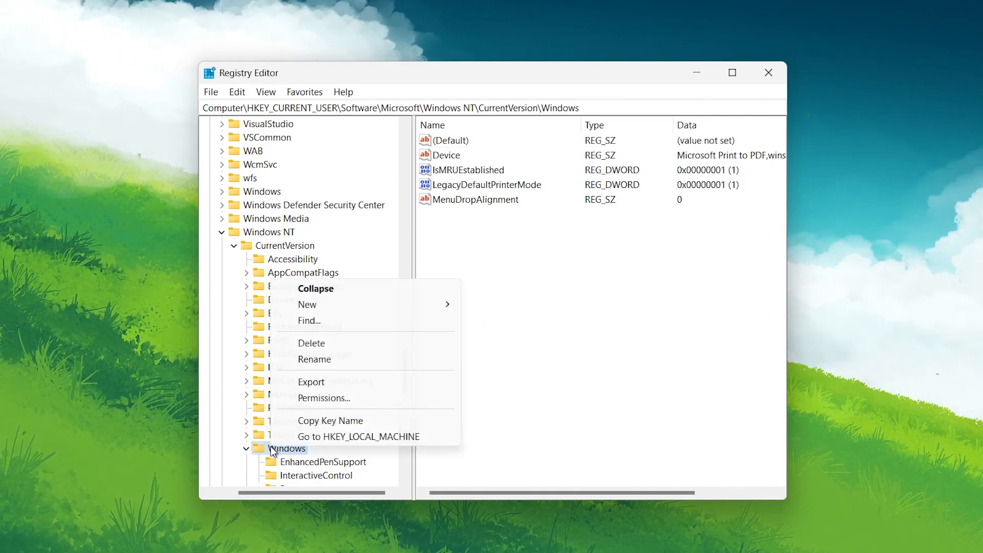
mouse_move(304, 437)
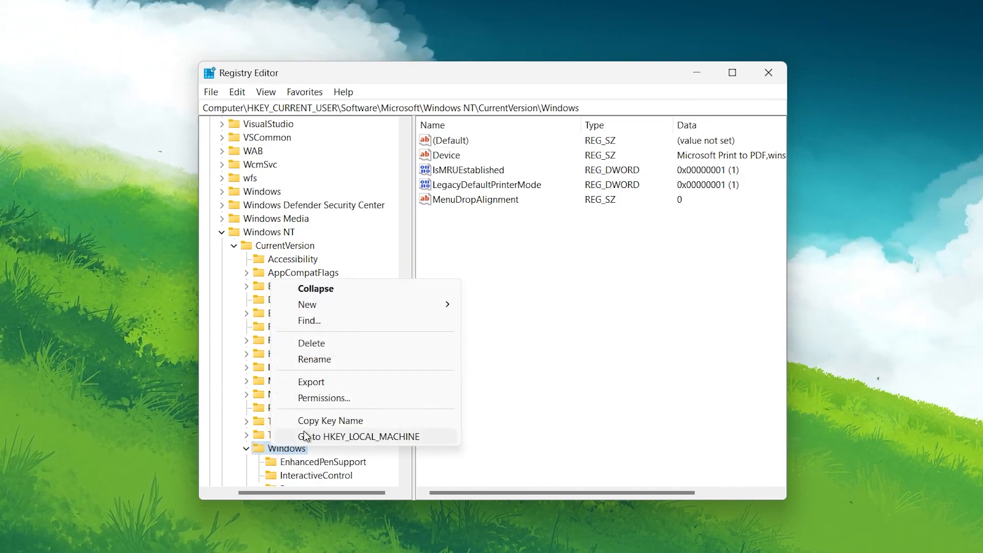
left_click(324, 397)
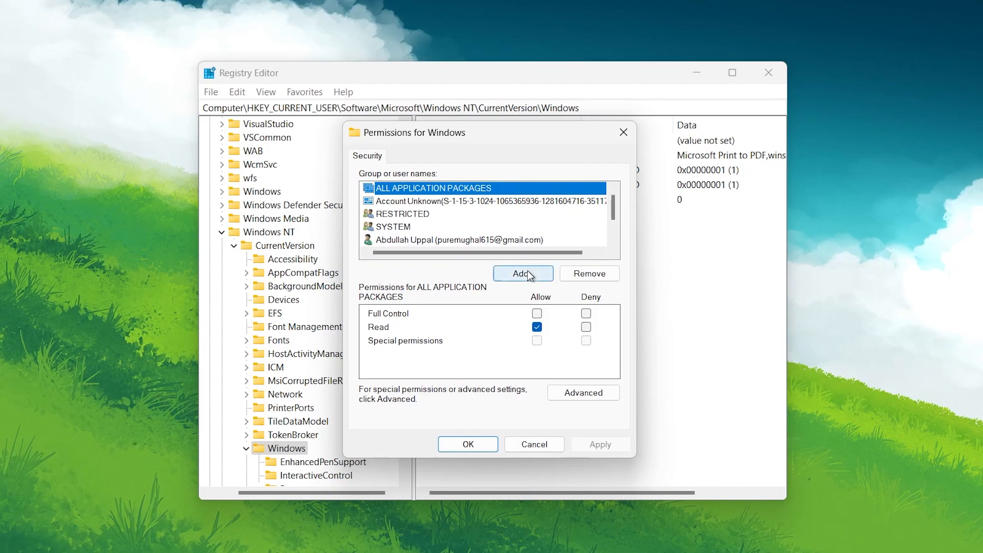
left_click(522, 273)
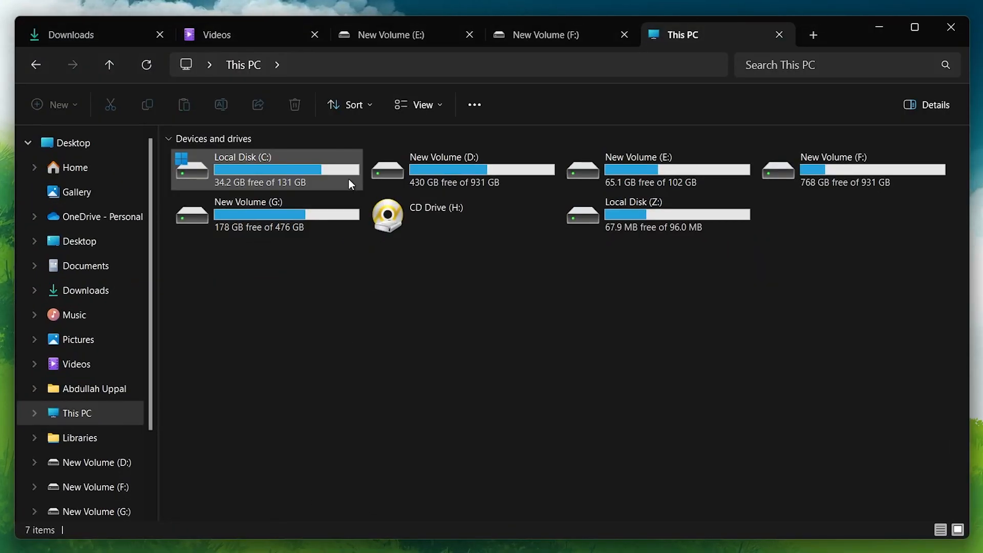
Browse Local Disk (C:) to the Users folder to find the account folder name.
double_click(269, 169)
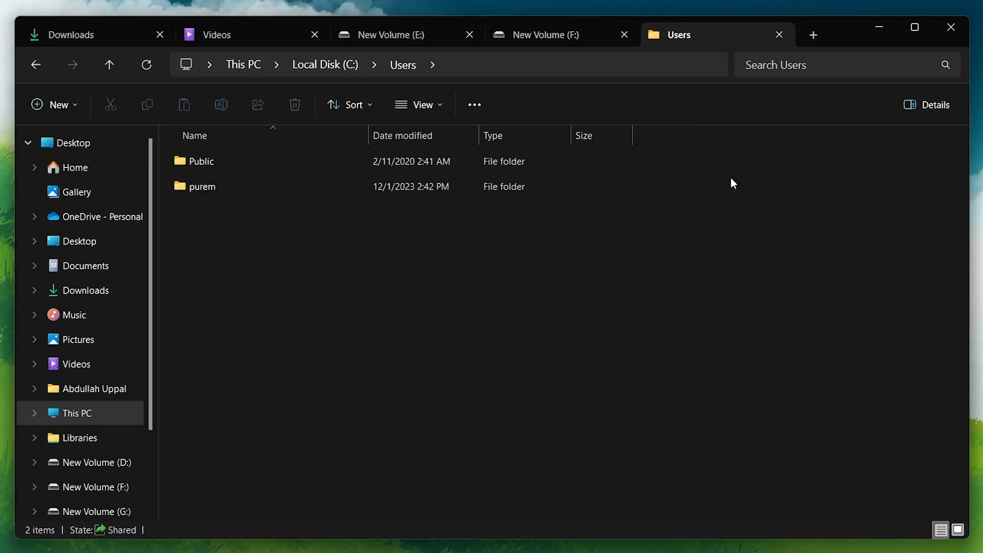
left_click(202, 187)
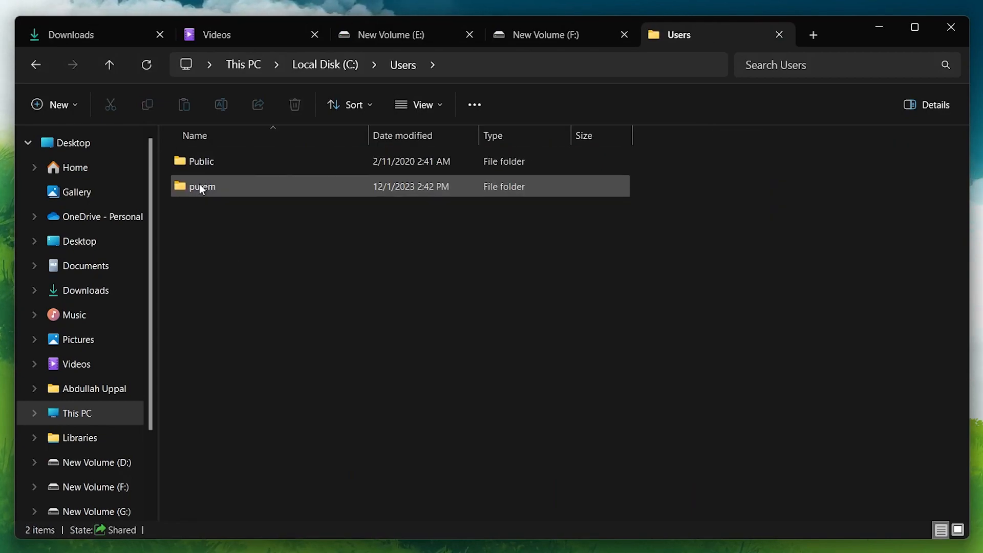
left_click(207, 237)
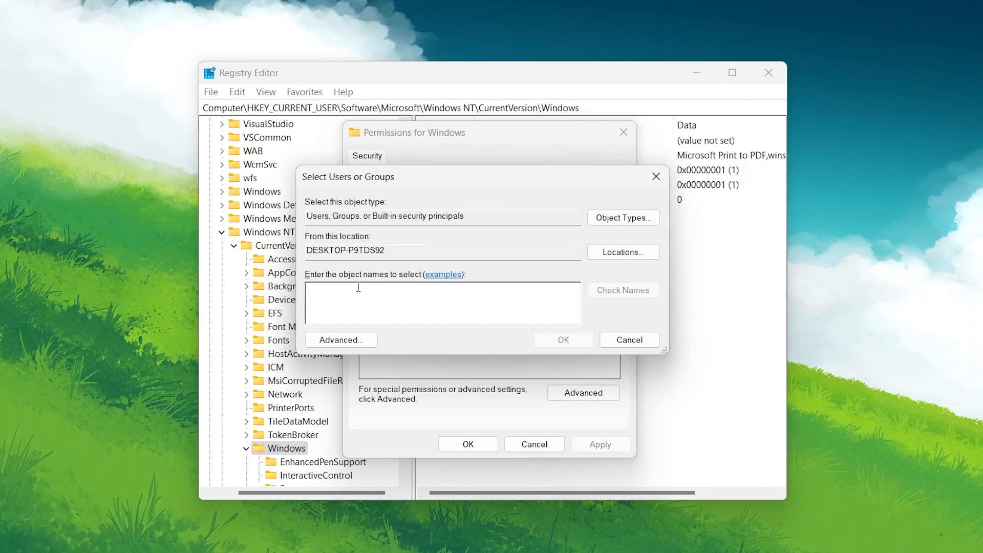
Add the account 'purem' via Check Names and confirm it in the permissions list.
type("purem")
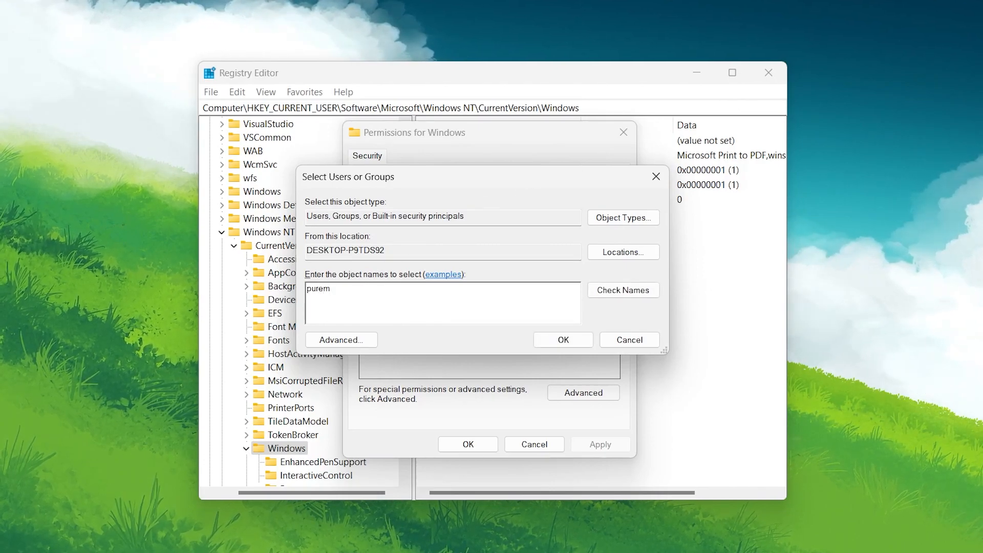
left_click(621, 290)
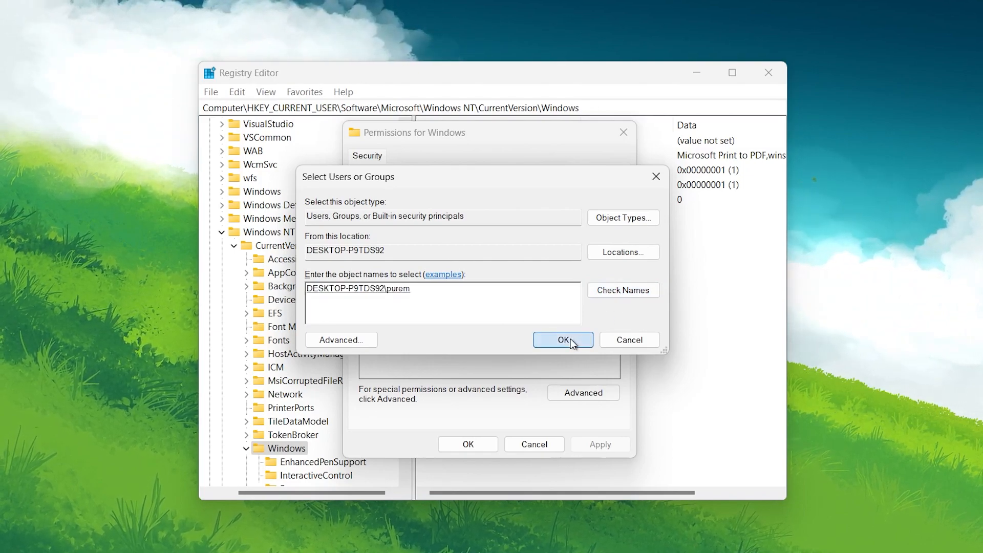
left_click(562, 340)
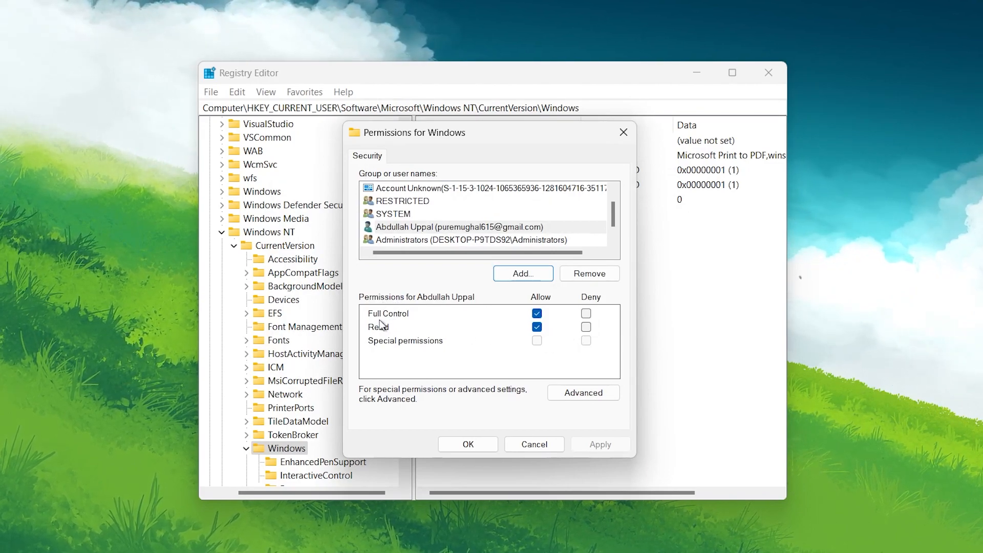
Grant the added account Allow Full Control and apply the change.
left_click(536, 313)
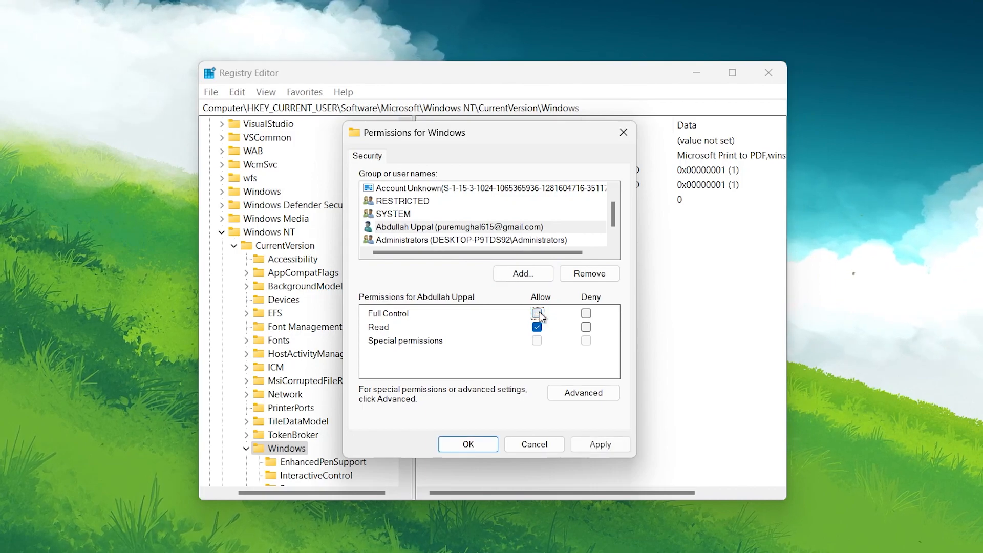
left_click(537, 313)
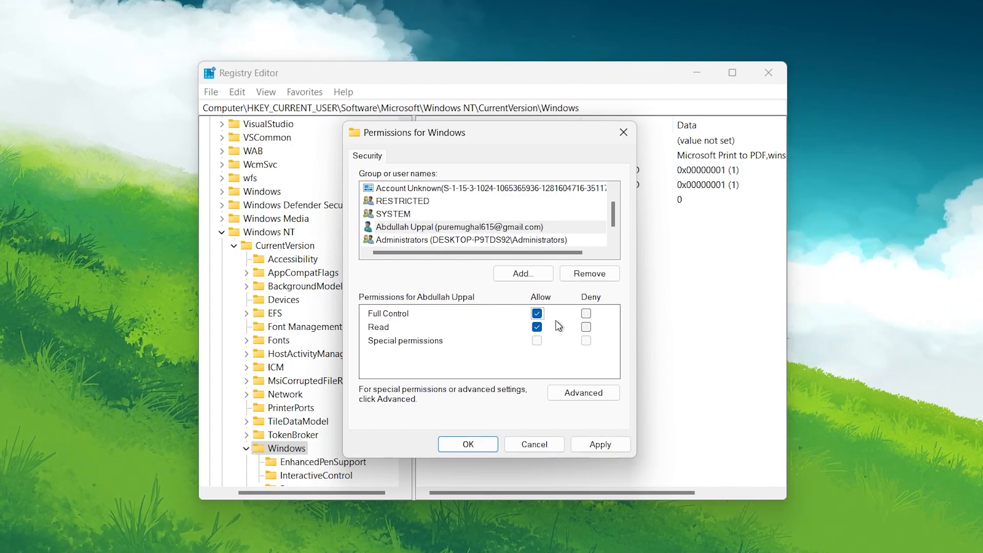
left_click(599, 443)
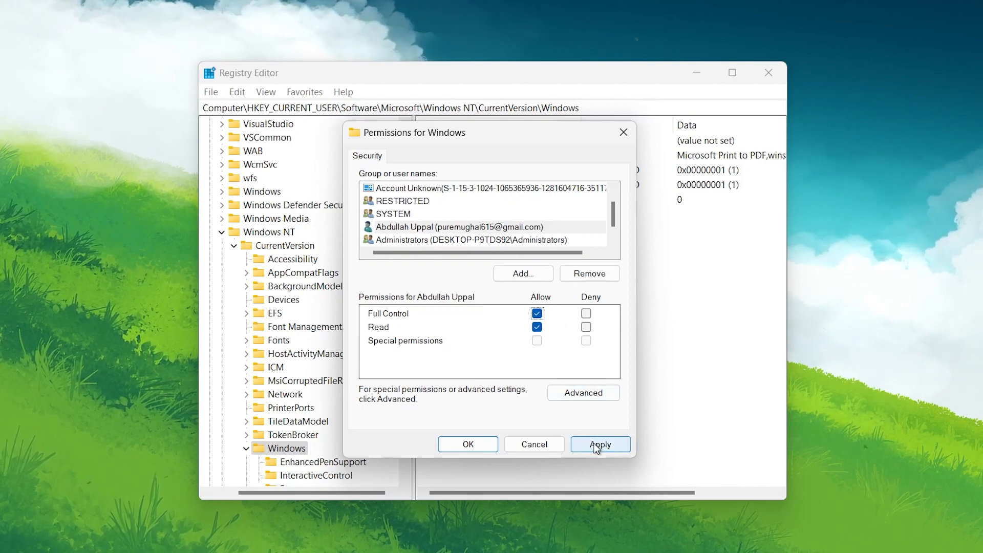
left_click(599, 443)
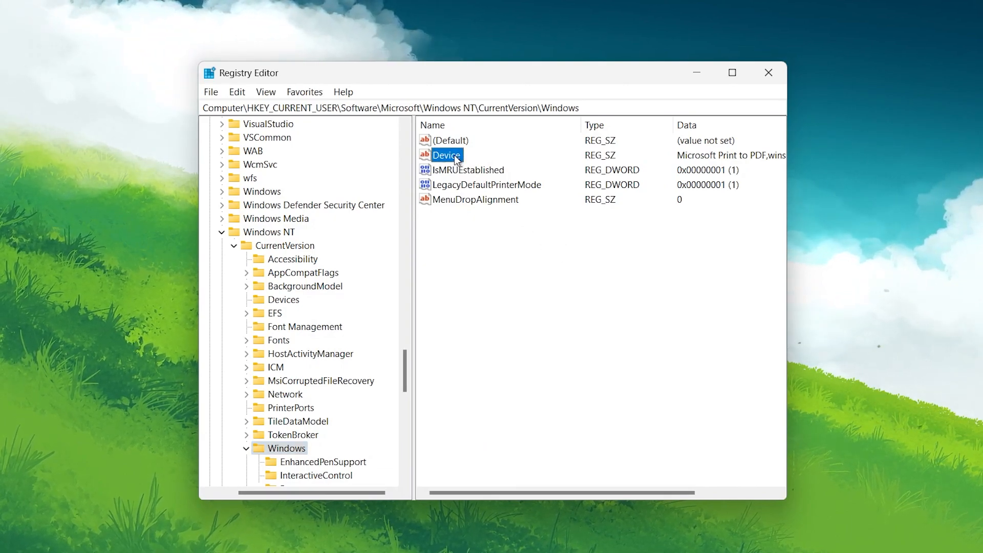
left_click(485, 185)
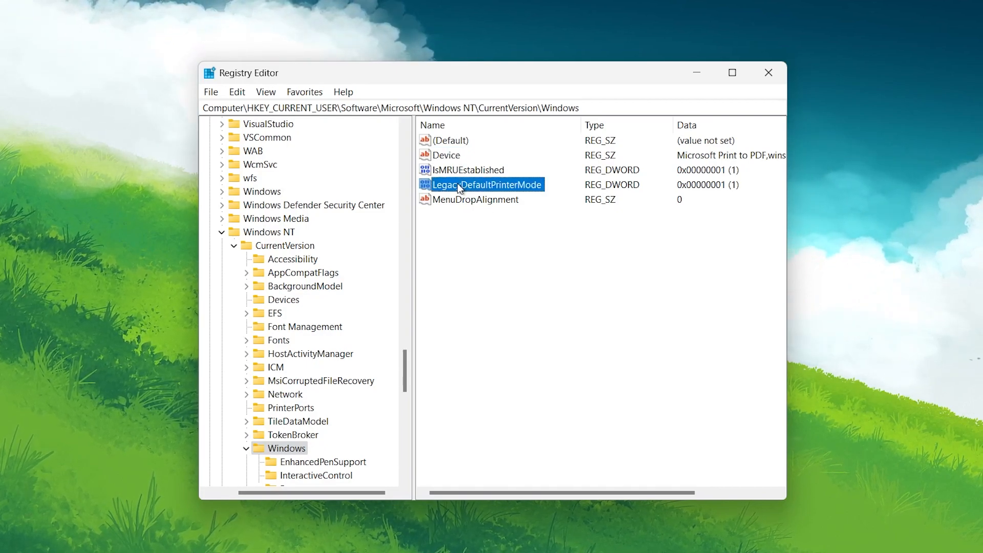
right_click(485, 184)
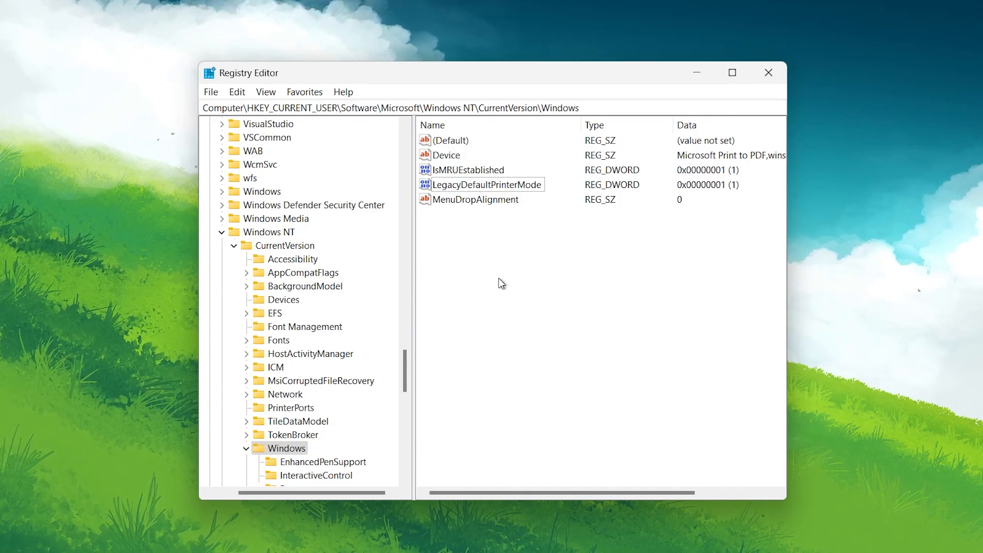
mouse_move(758, 92)
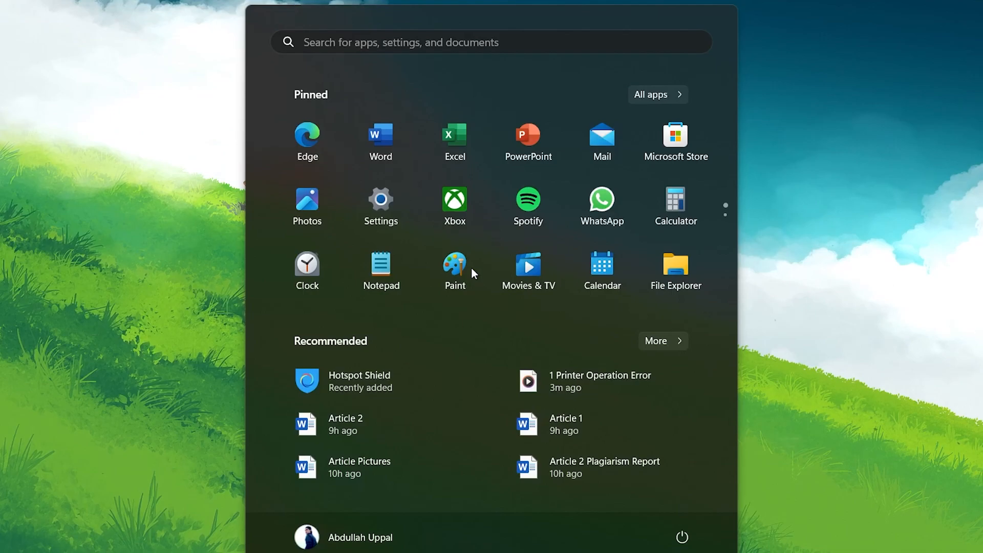
Launch Settings from a Start search and go to Bluetooth & devices.
type("settings")
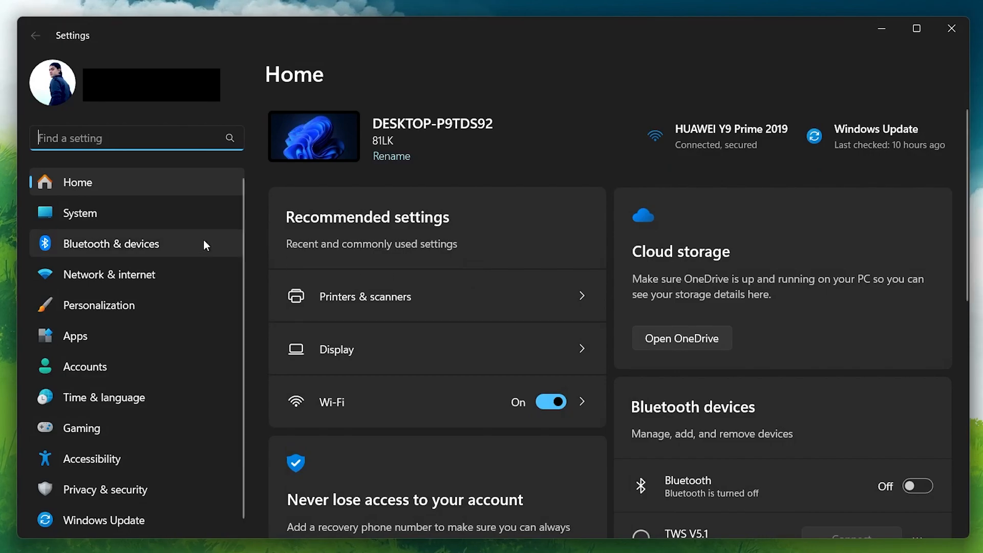
left_click(113, 244)
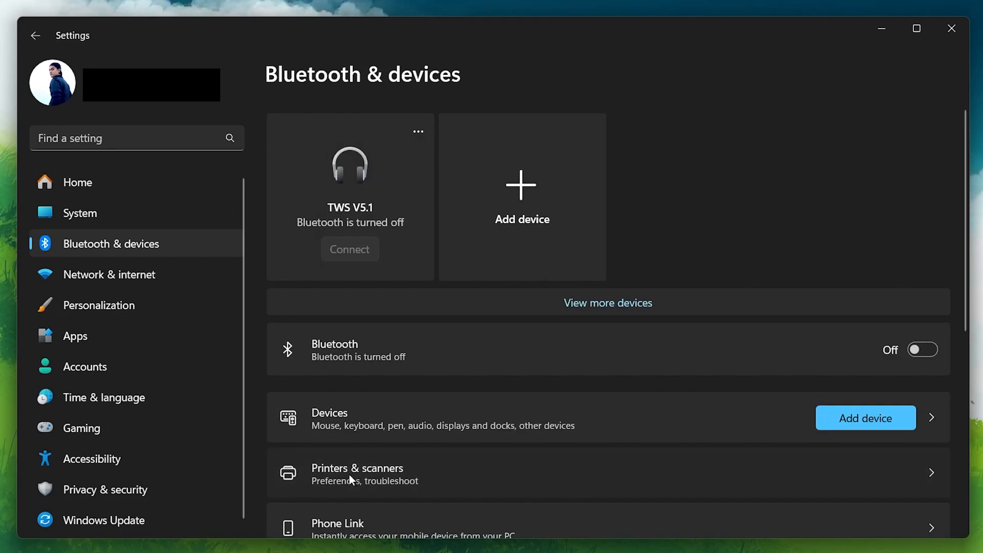
In Printers & scanners, set Microsoft Print to PDF as the default printer.
left_click(357, 473)
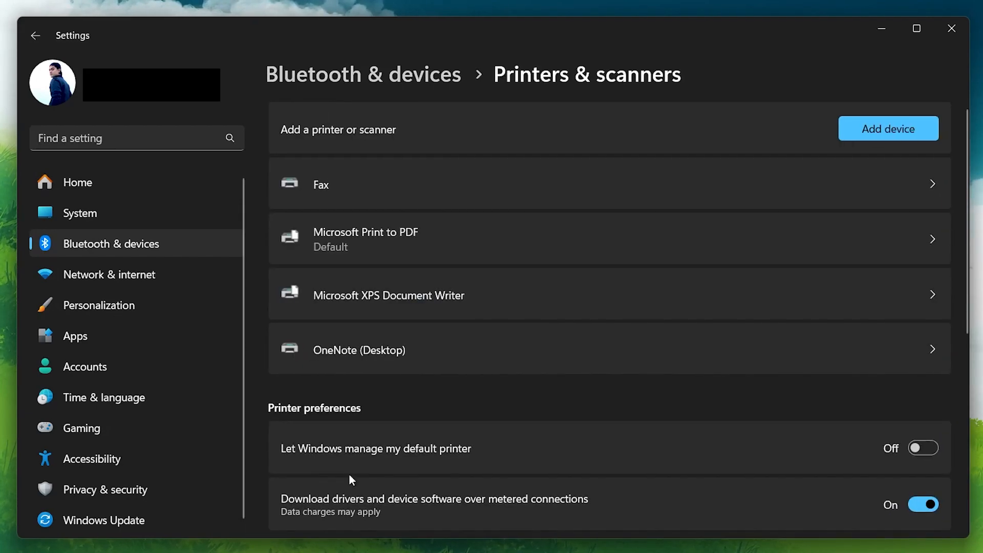
mouse_move(289, 423)
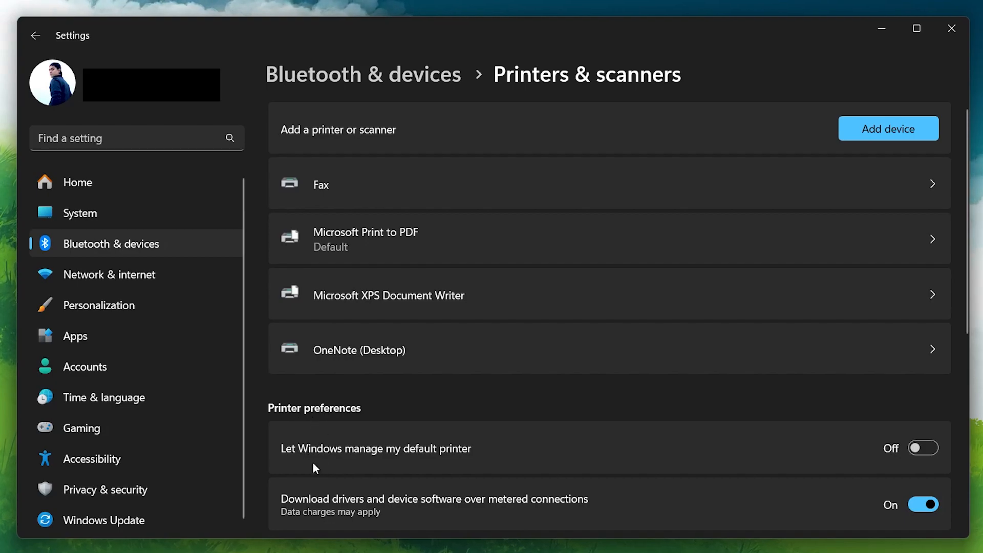
mouse_move(665, 468)
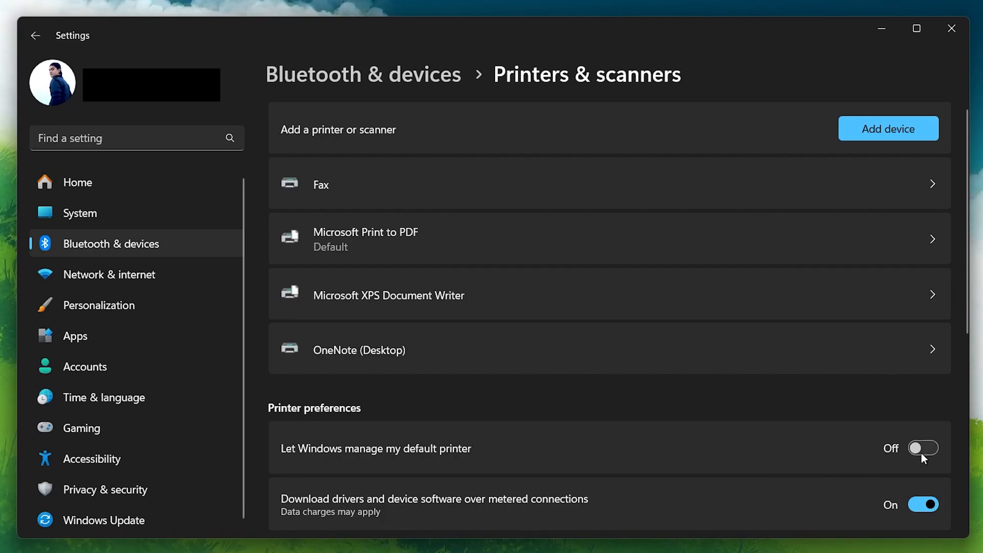
mouse_move(918, 457)
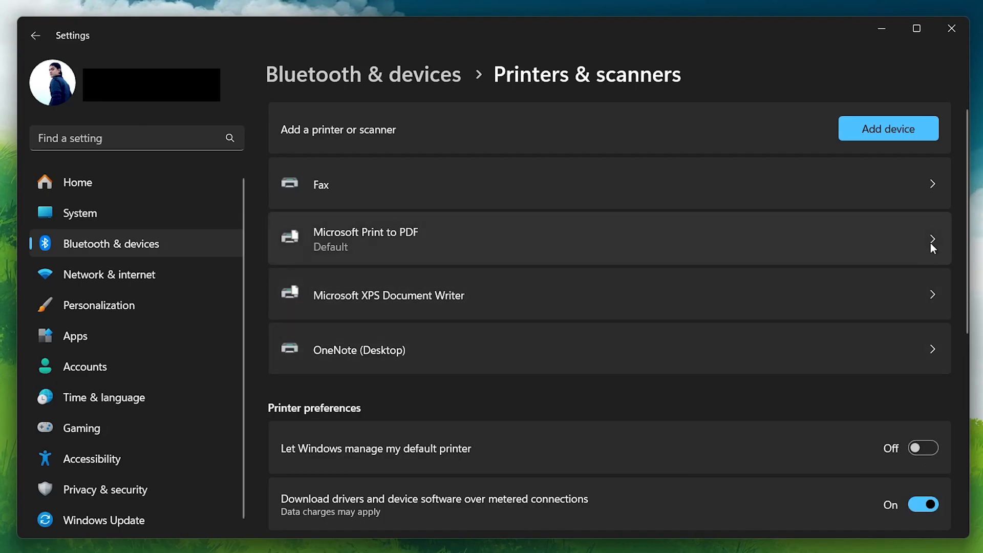
left_click(365, 239)
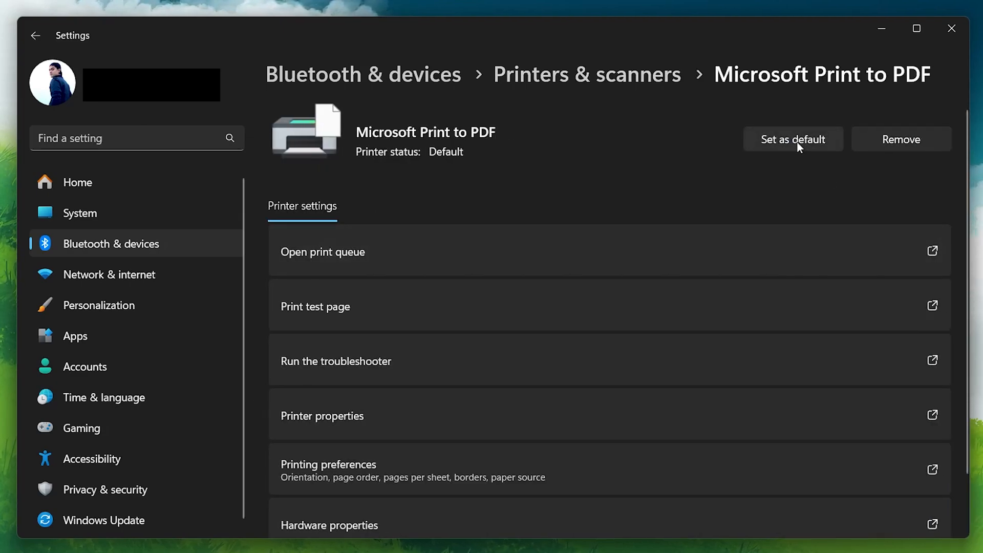
left_click(35, 35)
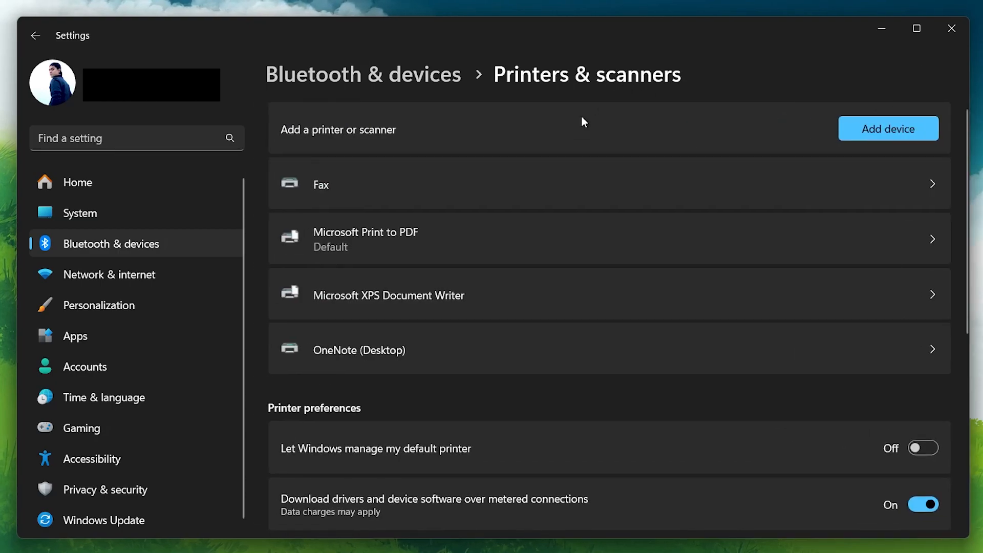
mouse_move(506, 298)
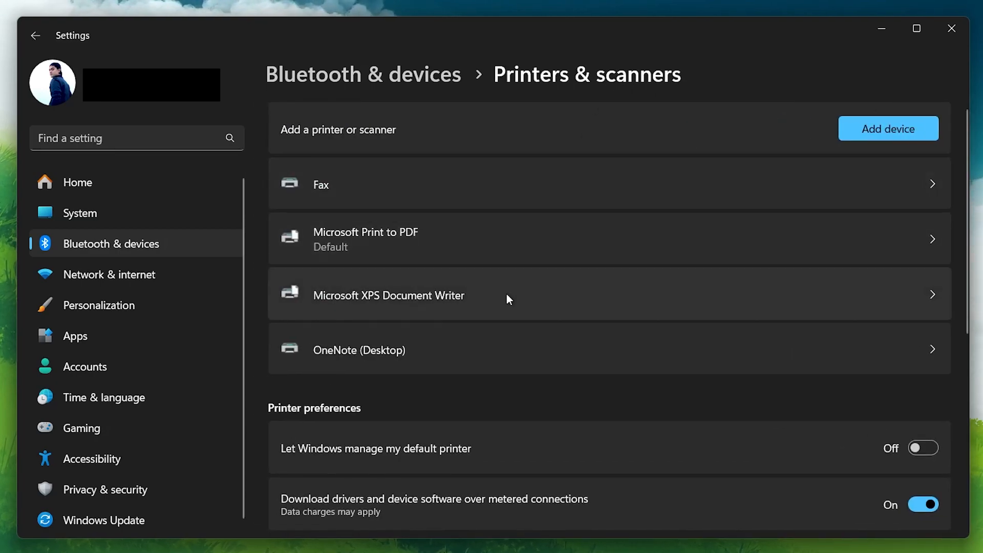